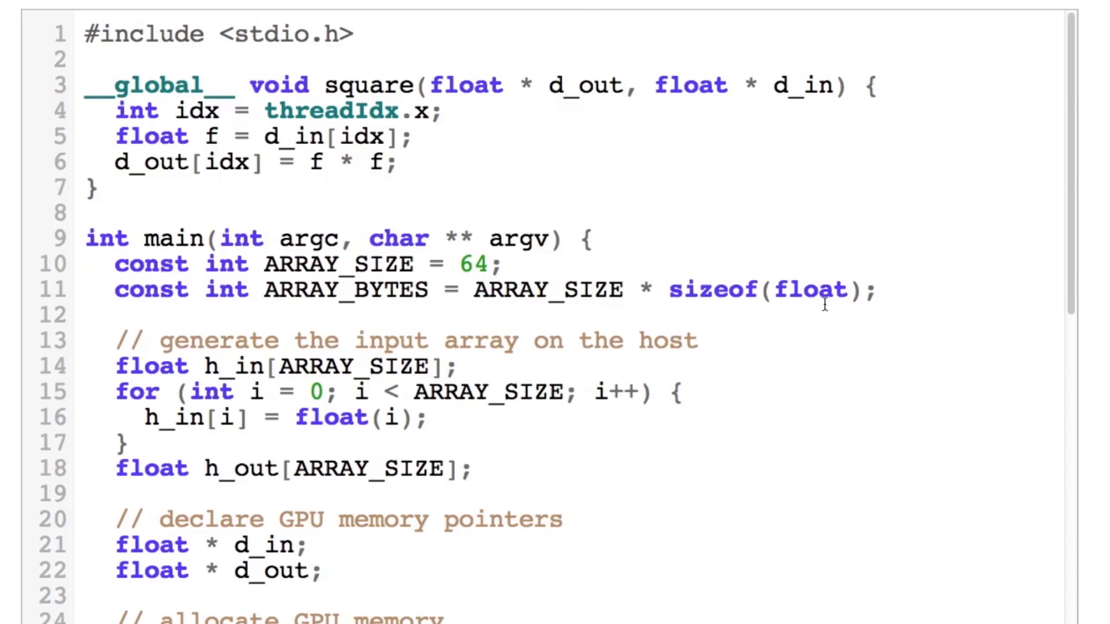
Step: Scroll through square.cu and highlight the kernel launch line before compiling with nvcc
{"action": "scroll", "scroll_direction": "down", "scroll_amount": 3}
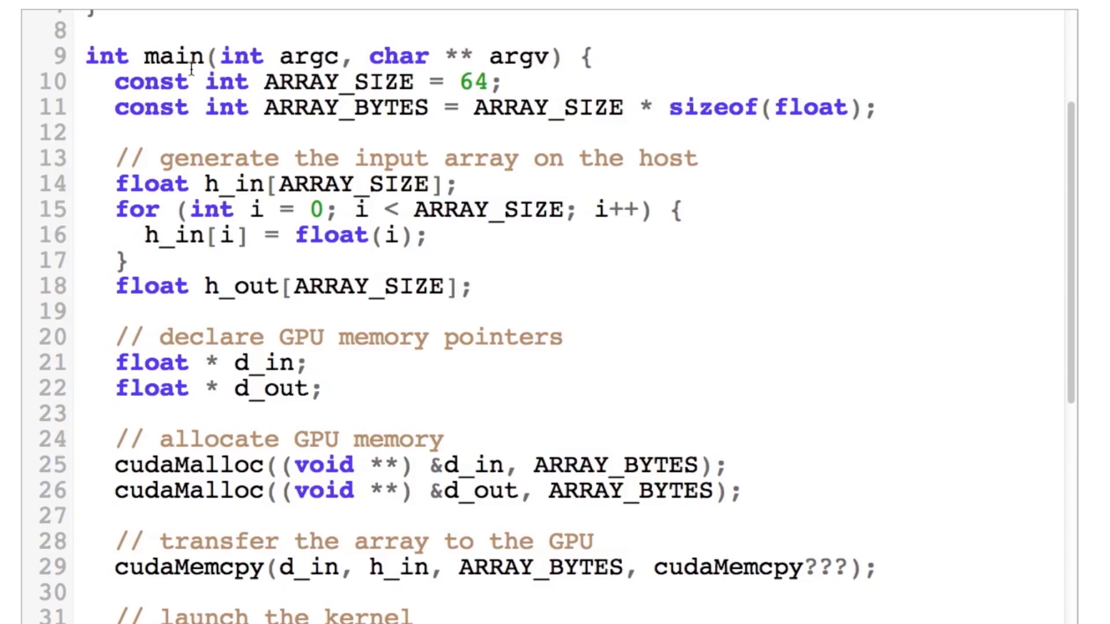
{"action": "mouse_move", "coordinate": [594, 126]}
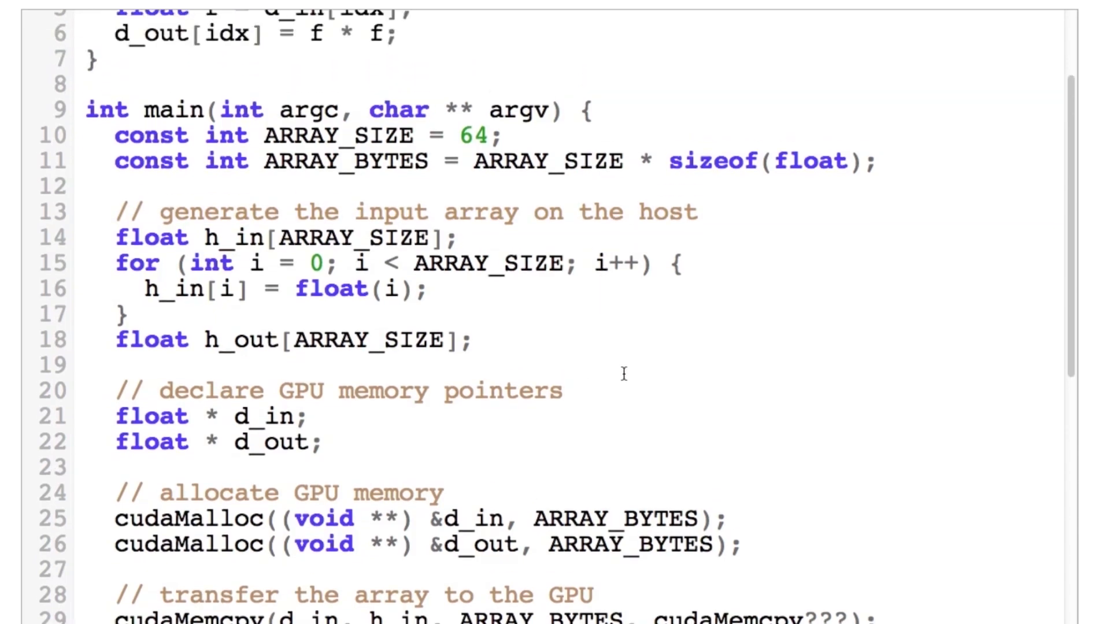
{"action": "scroll", "scroll_direction": "down", "scroll_amount": 3}
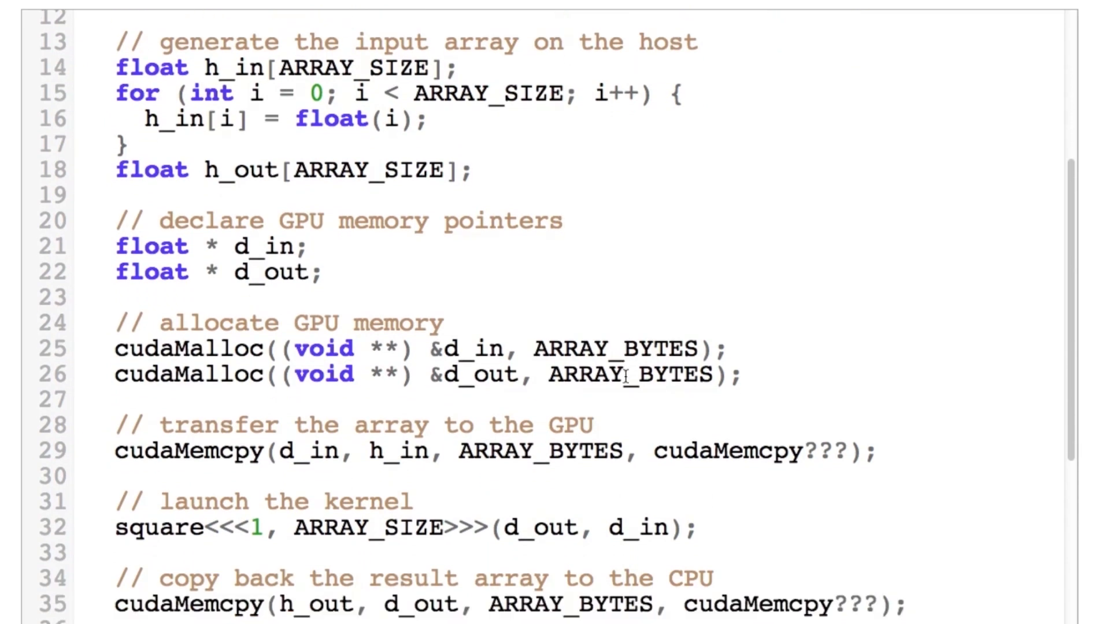
{"action": "scroll", "scroll_direction": "down", "scroll_amount": 3}
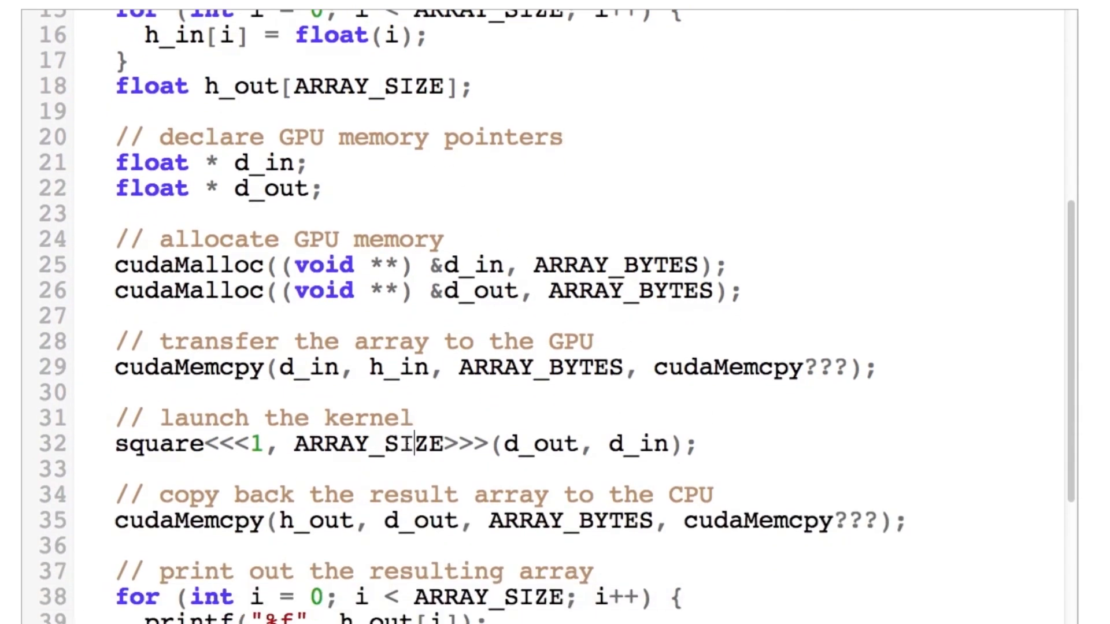
{"action": "triple_click", "coordinate": [404, 444]}
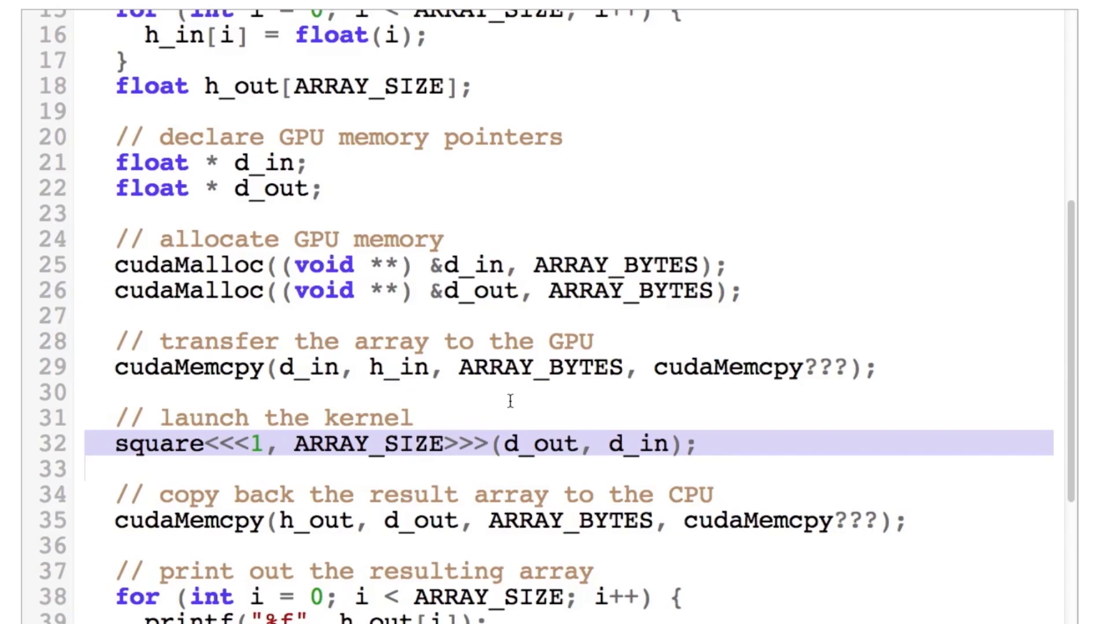
{"action": "mouse_move", "coordinate": [542, 413]}
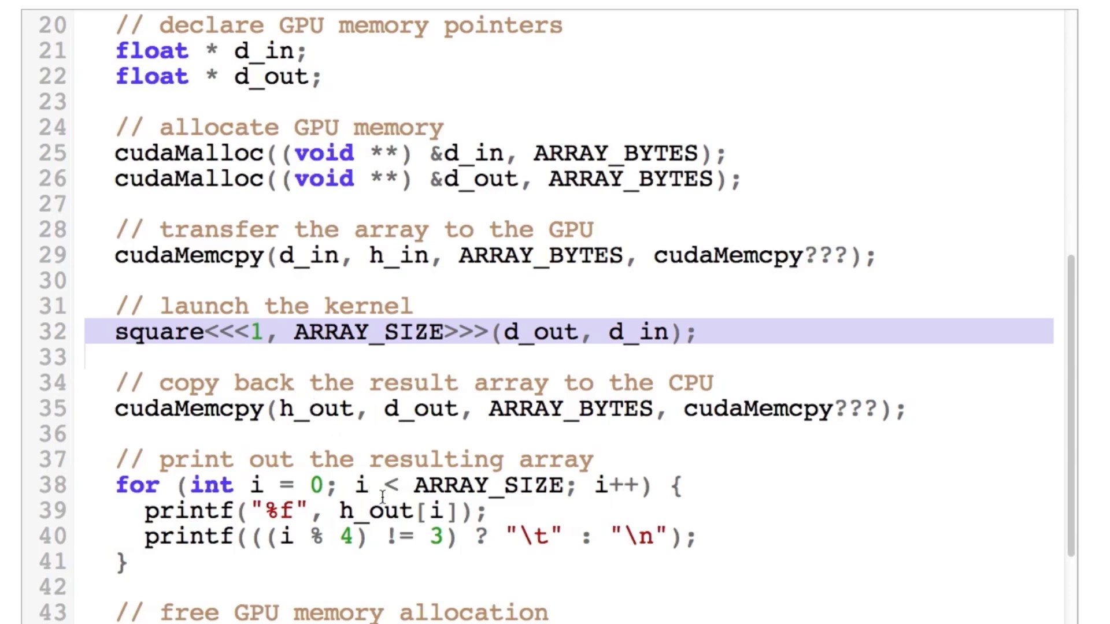
{"action": "scroll", "scroll_direction": "down", "scroll_amount": 3}
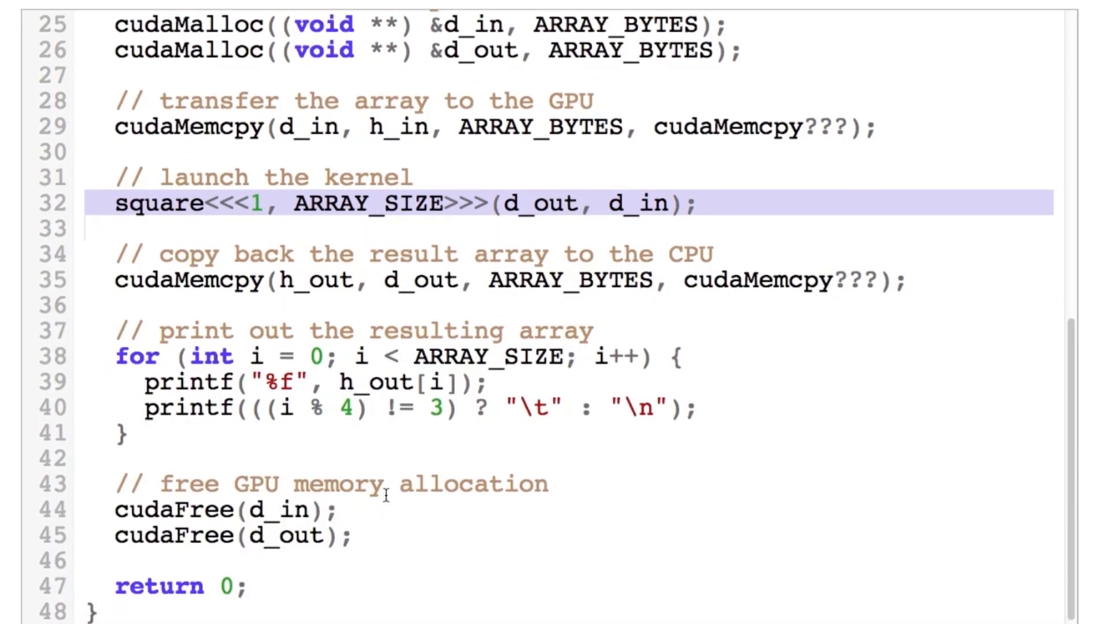
{"action": "scroll", "scroll_direction": "down", "scroll_amount": 3}
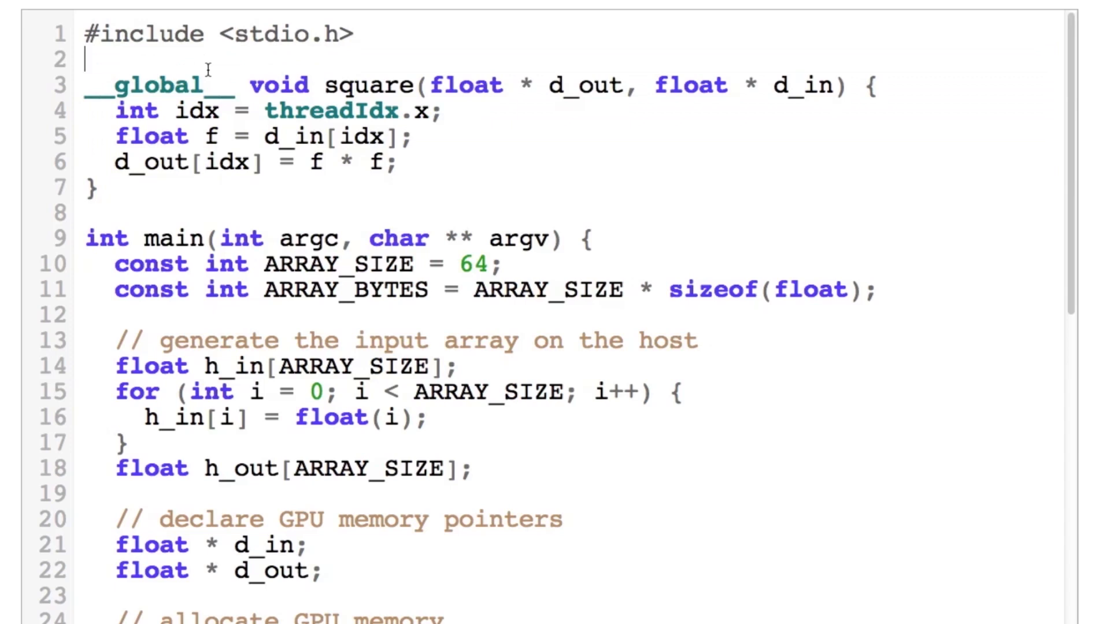
{"action": "mouse_move", "coordinate": [296, 166]}
{"action": "type", "text": "./"}
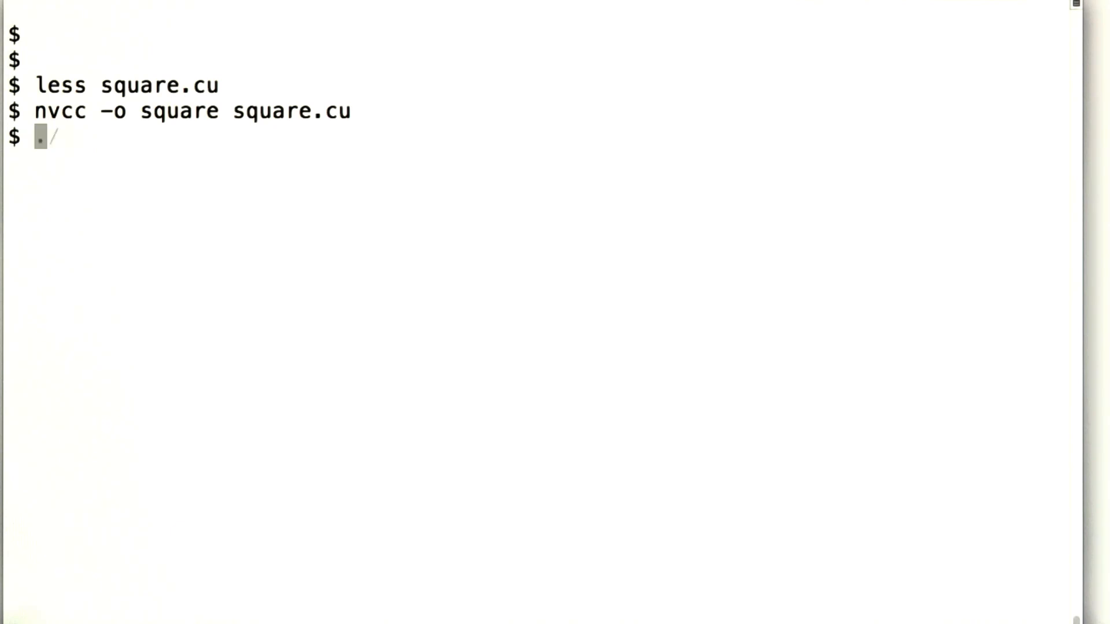
Step: Run ./square to print the 64 squared values from 0 to 3969
{"action": "type", "text": "square"}
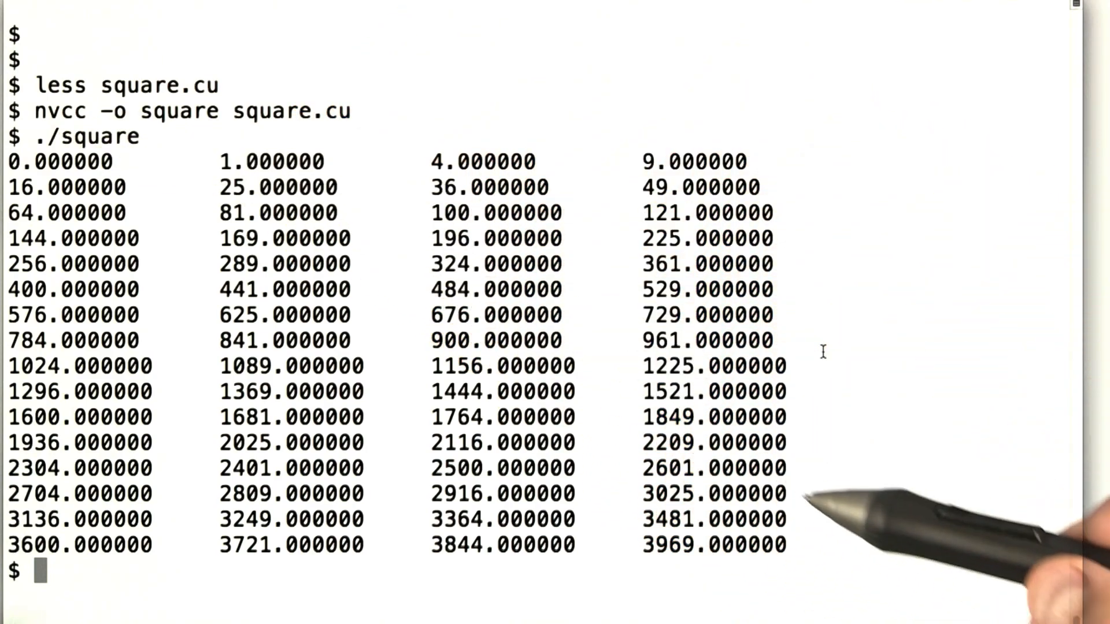
{"action": "mouse_move", "coordinate": [778, 566]}
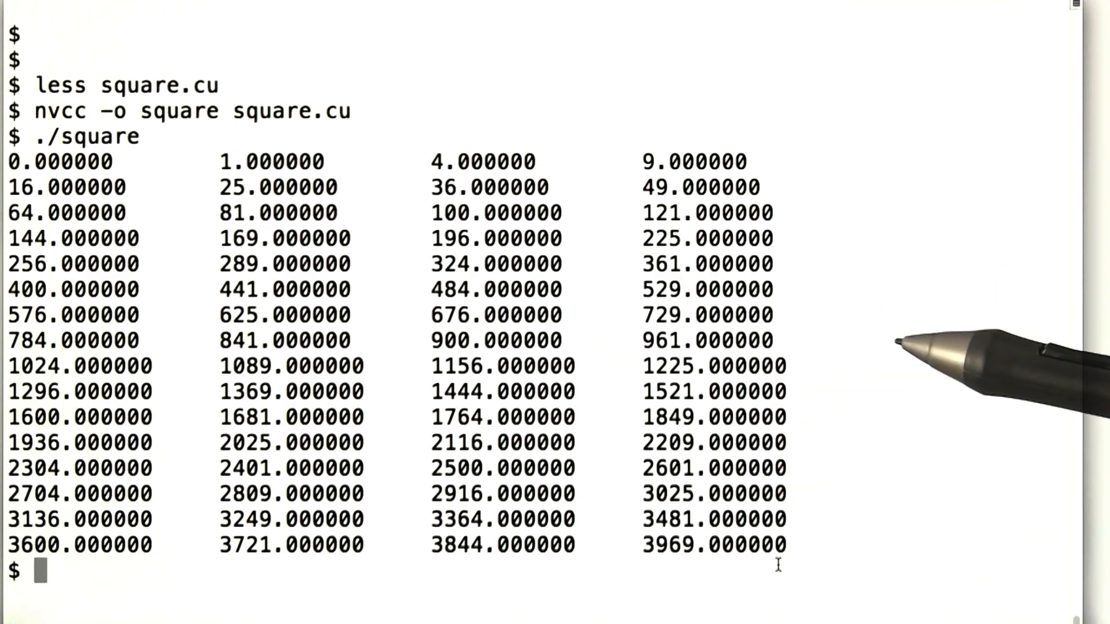